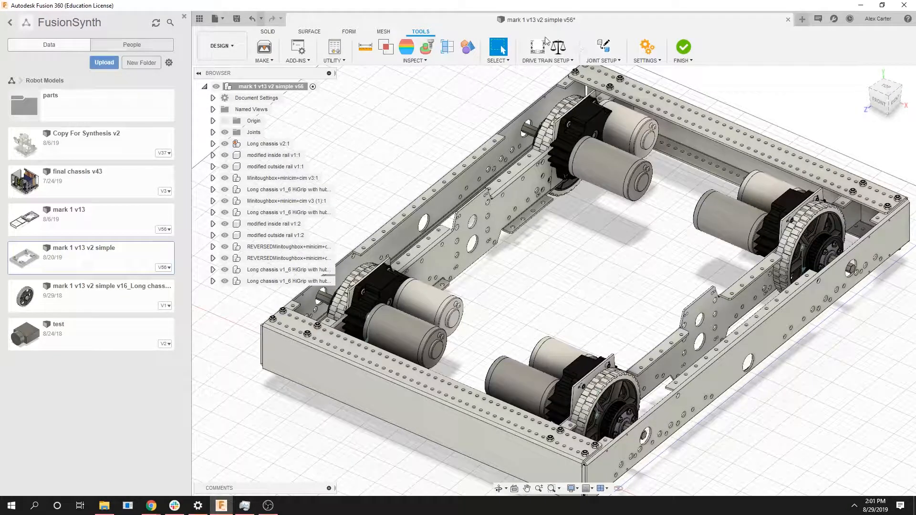
# Bring up the Synthesis drivetrain layout choices: Basic, H-Drive and Other
pyautogui.click(546, 49)
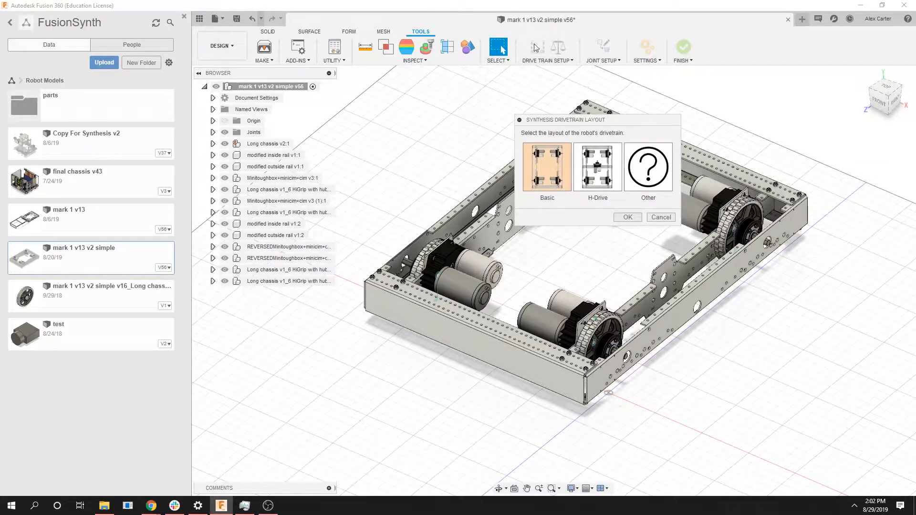
pyautogui.moveTo(581, 123)
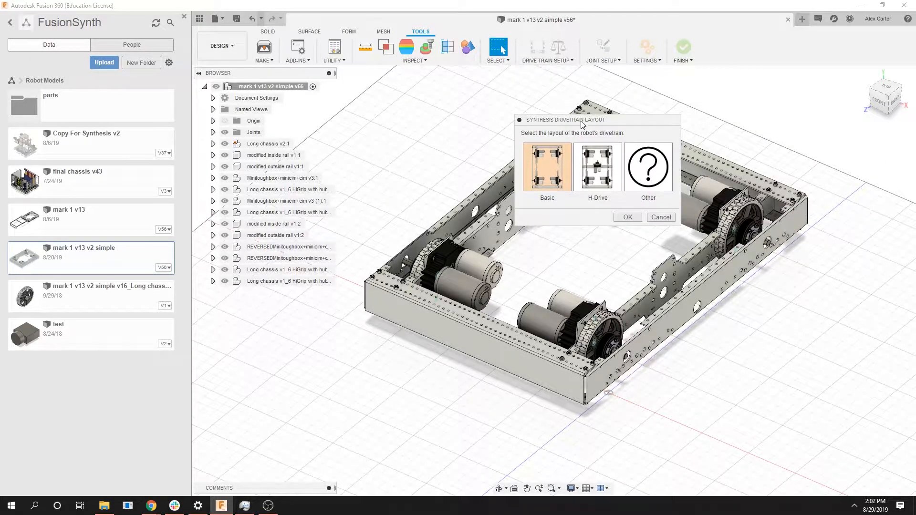
# Try the H-Drive and Other layouts, then settle on Basic and confirm it
pyautogui.moveTo(563, 120); pyautogui.dragTo(756, 112)
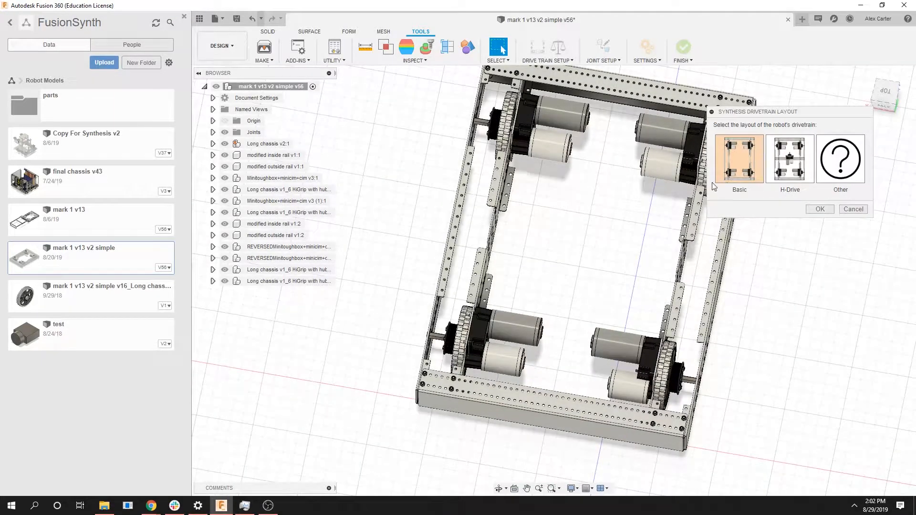
pyautogui.click(789, 158)
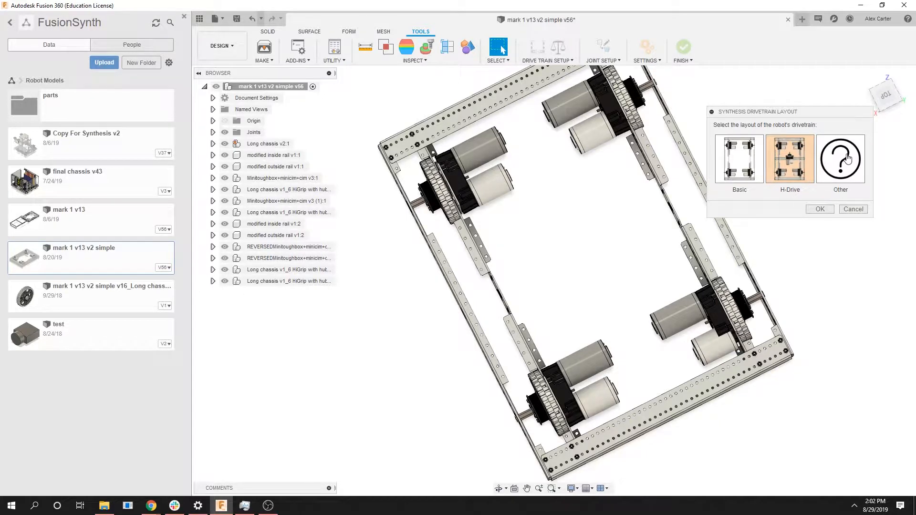
pyautogui.click(840, 158)
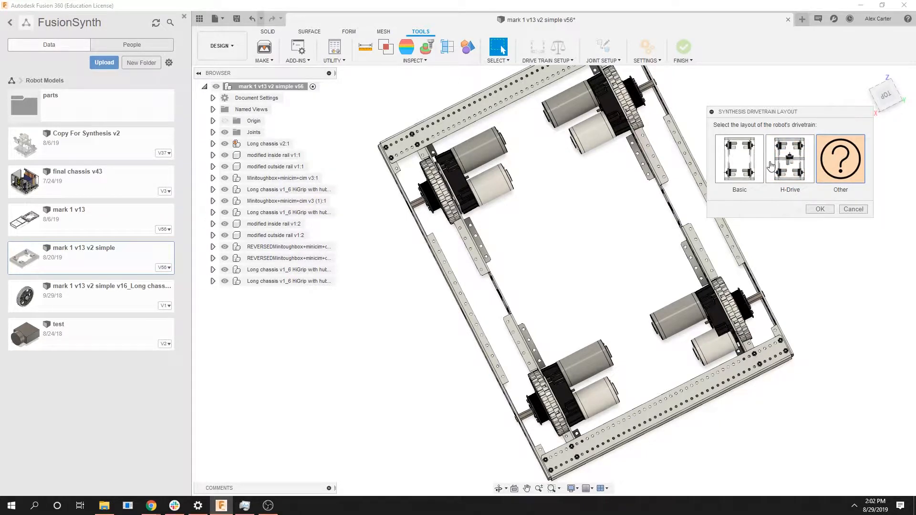
pyautogui.click(738, 158)
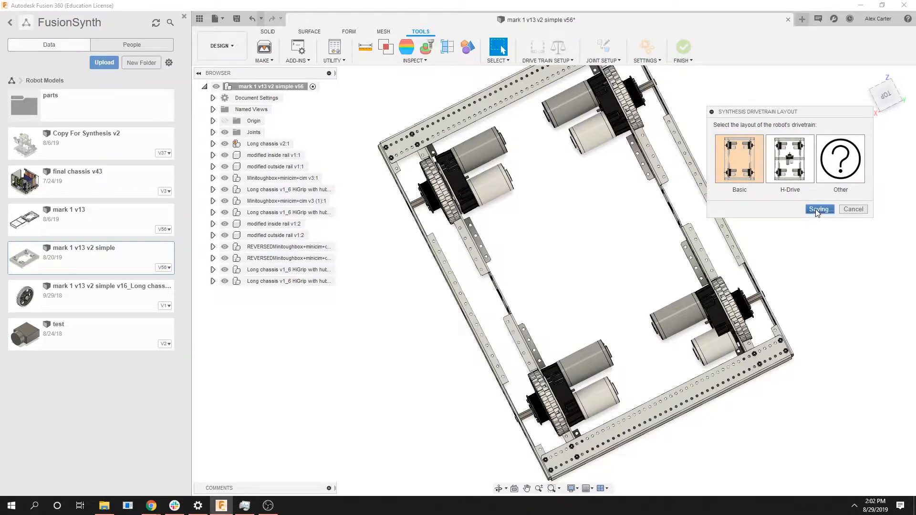
pyautogui.click(819, 208)
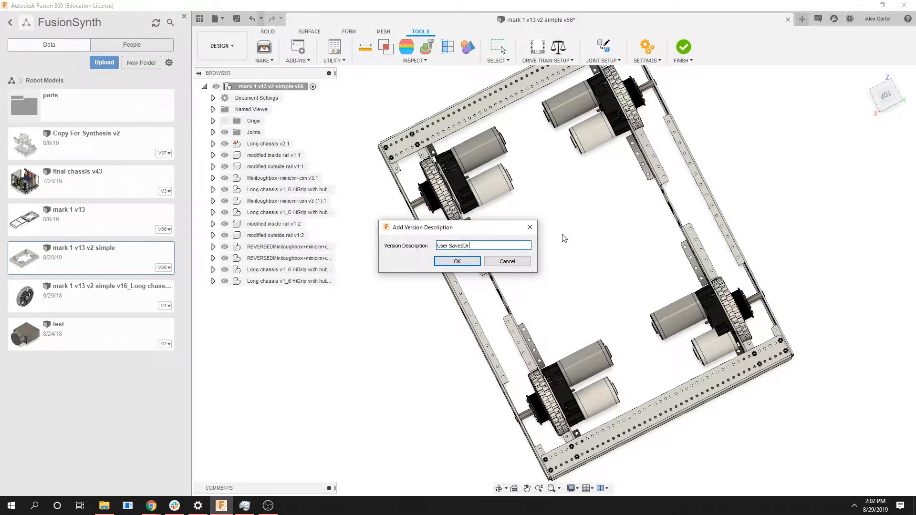
# Save the new design version with the description 'Drivetrain Type'
pyautogui.write('Drivetrain Type')
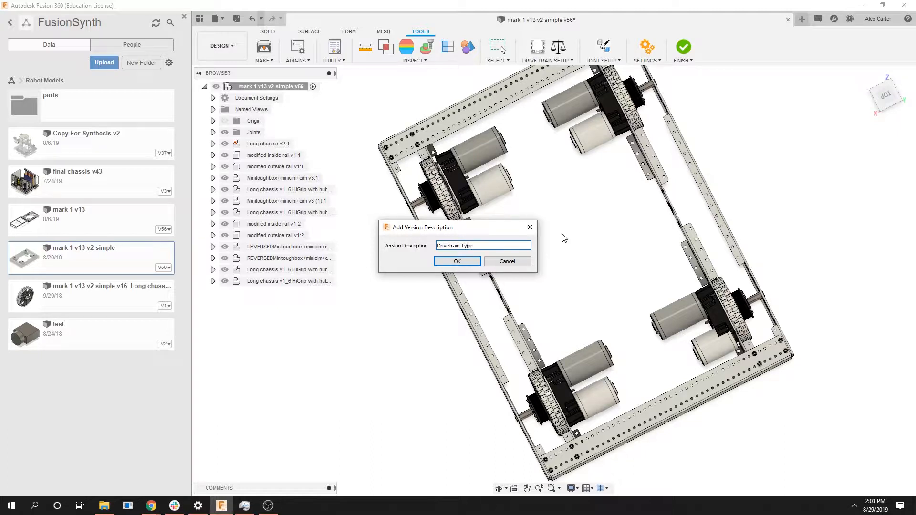
pyautogui.click(457, 261)
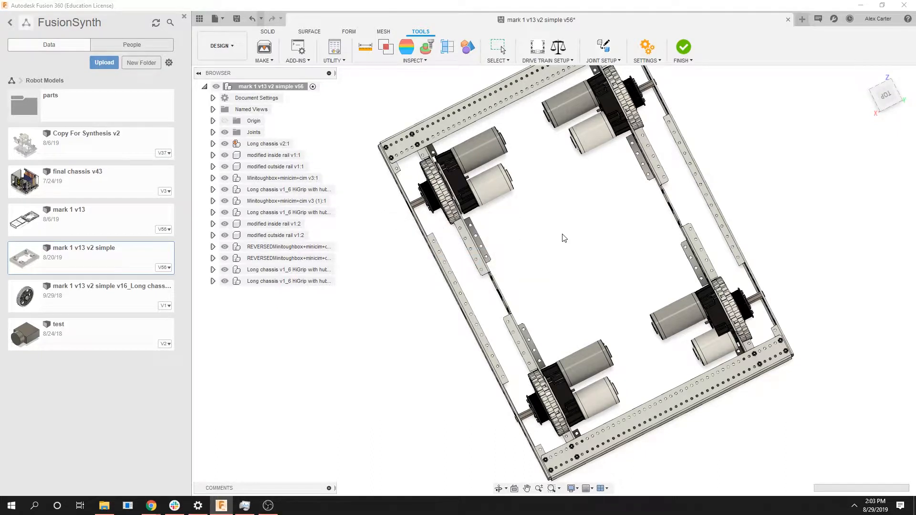
pyautogui.click(90, 256)
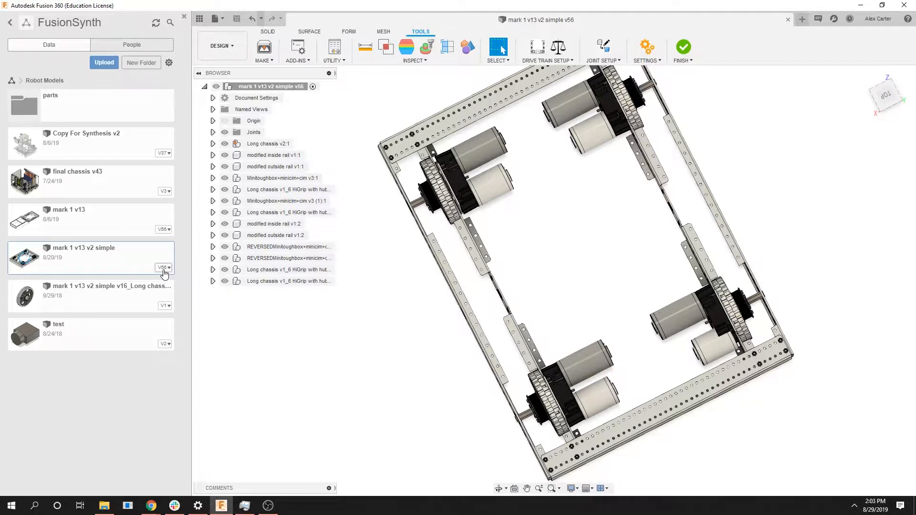
pyautogui.moveTo(558, 47)
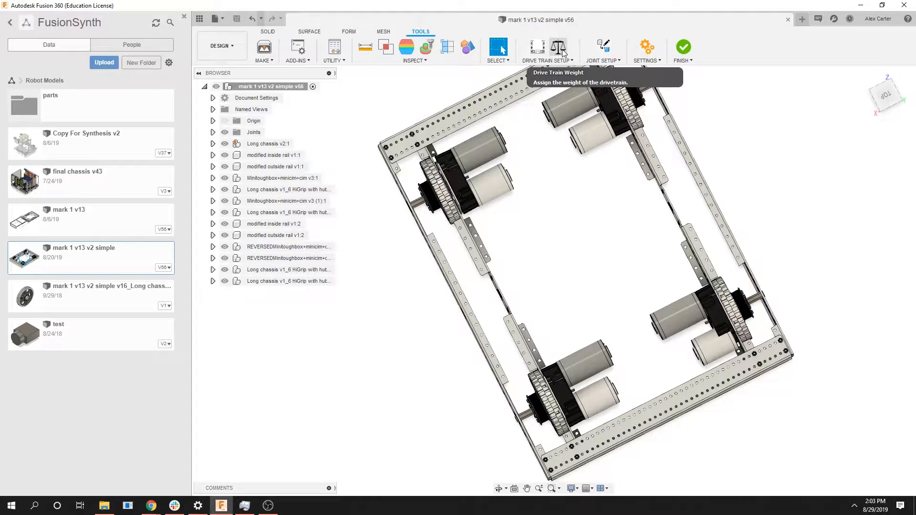
# Enter a drivetrain weight of 40.5, switch units to Metric (kgs) giving 89.42 kg, and confirm
pyautogui.click(558, 47)
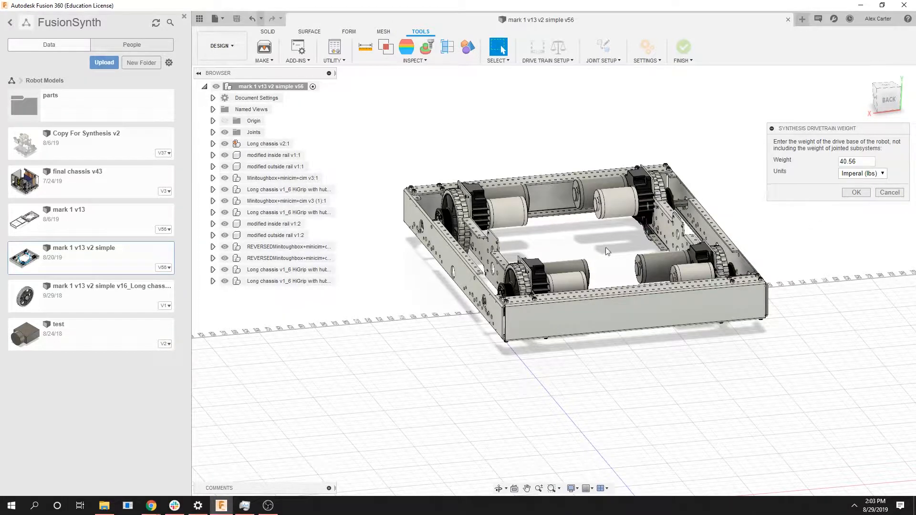
pyautogui.write('40.5')
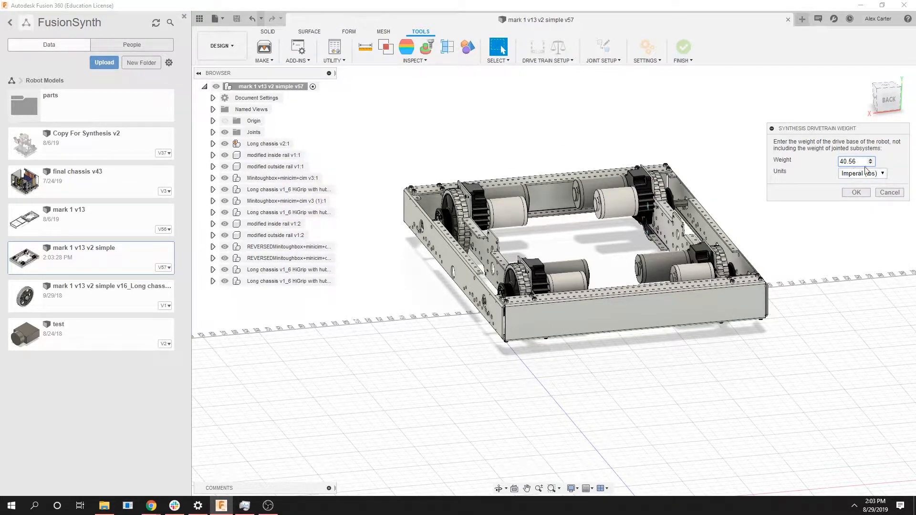
pyautogui.click(862, 173)
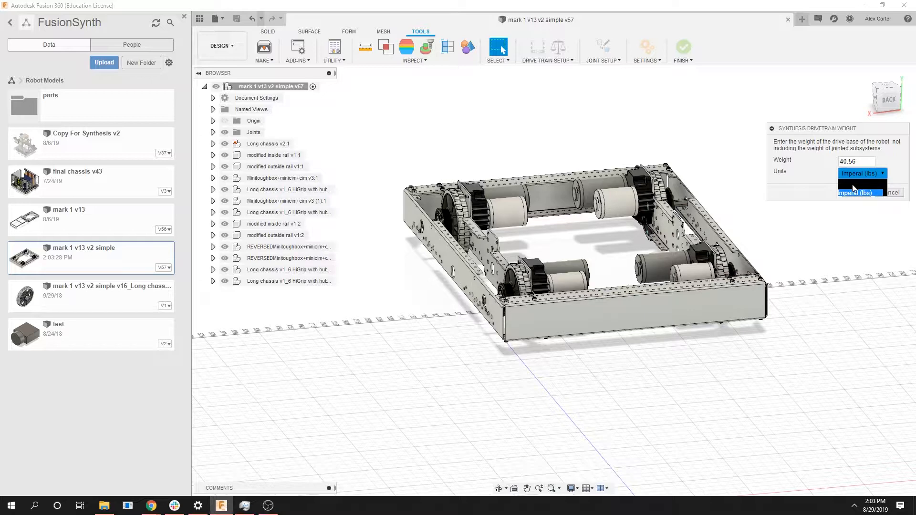
pyautogui.click(859, 183)
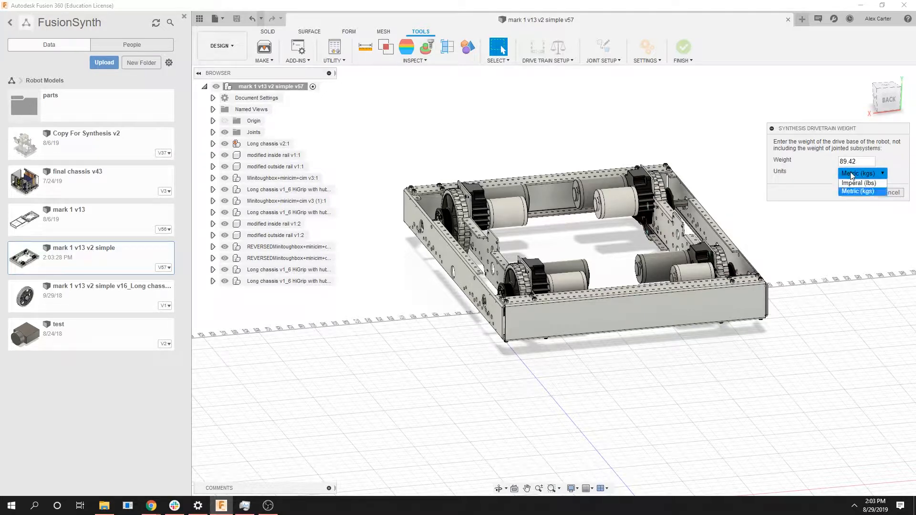
pyautogui.moveTo(860, 183)
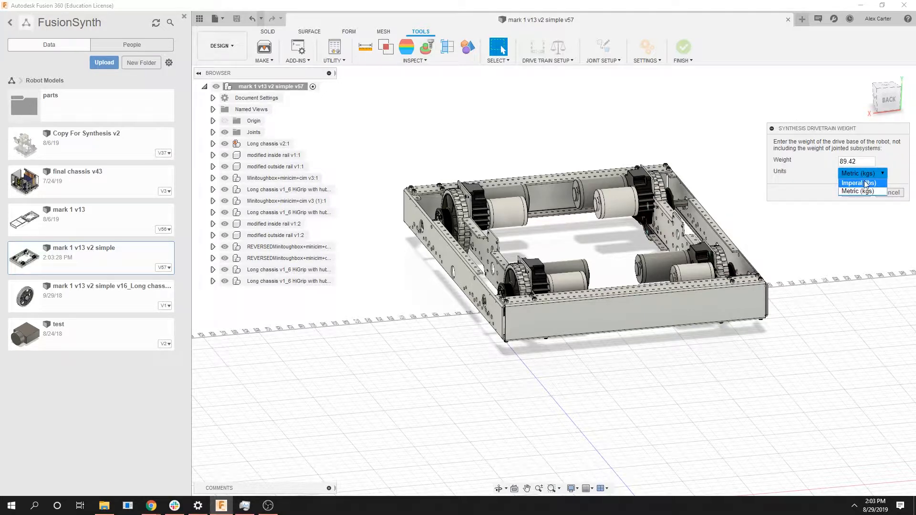
pyautogui.click(860, 183)
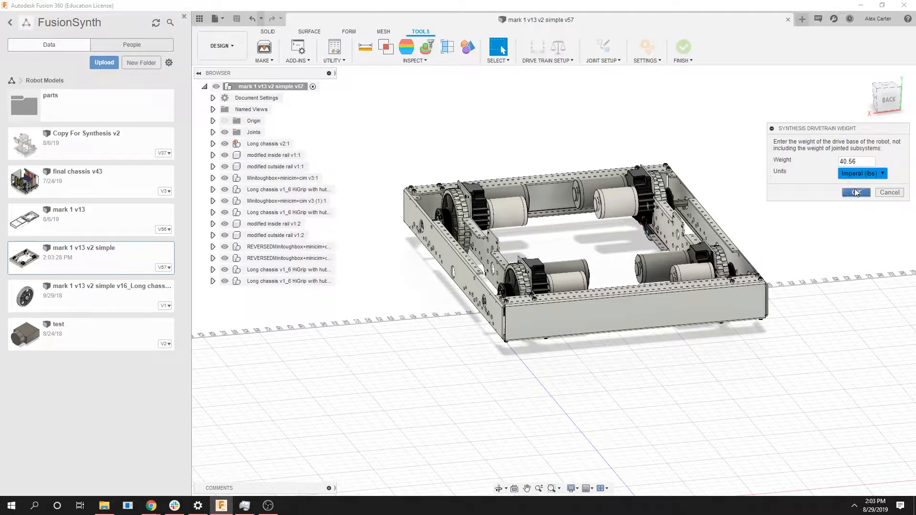
pyautogui.click(861, 173)
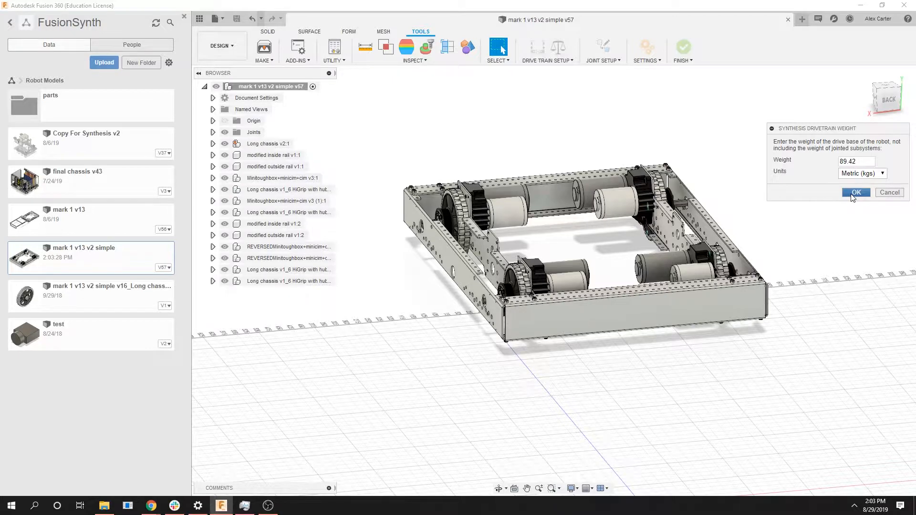
pyautogui.click(854, 193)
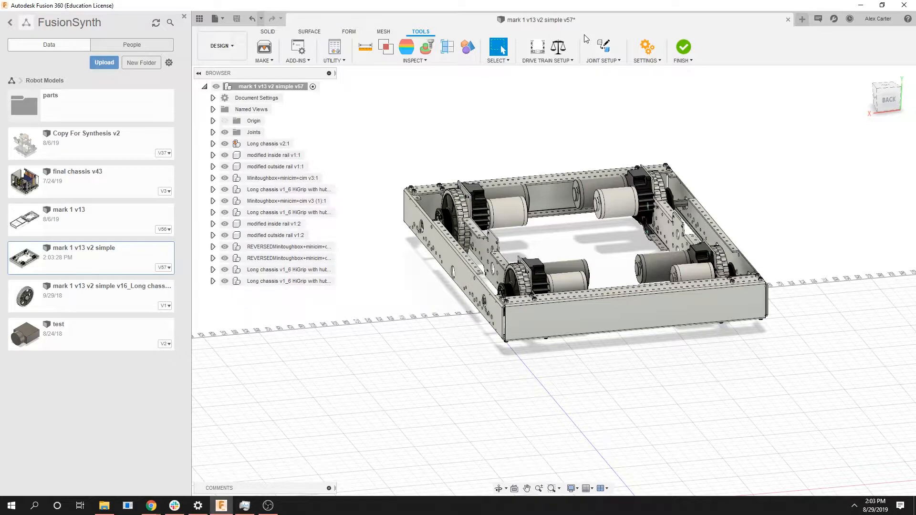
pyautogui.moveTo(603, 47)
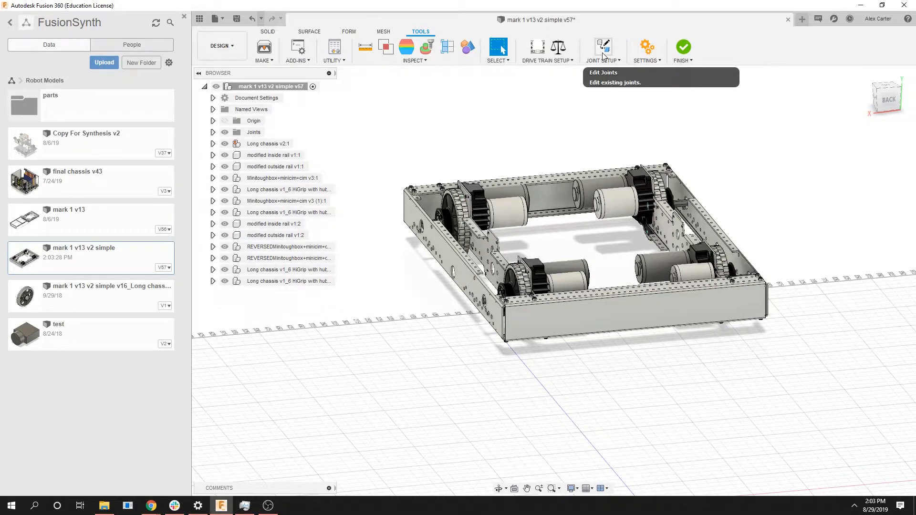
pyautogui.moveTo(443, 204)
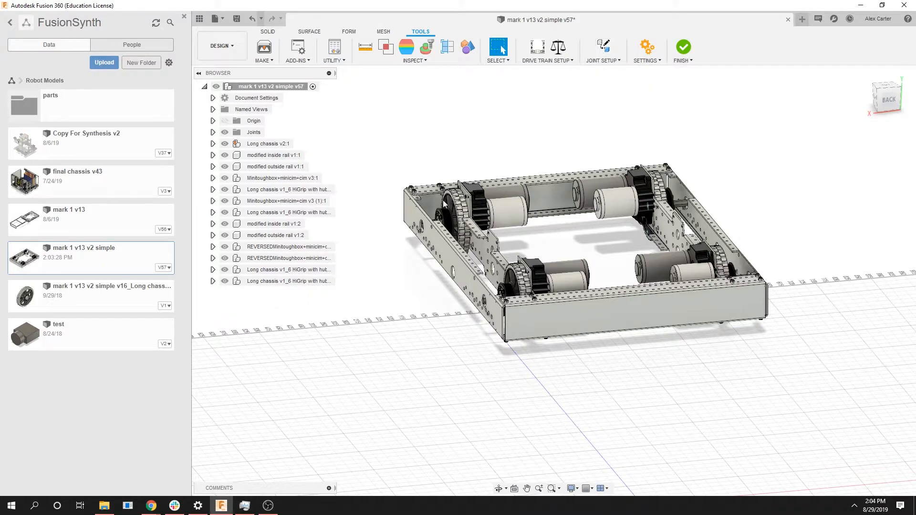